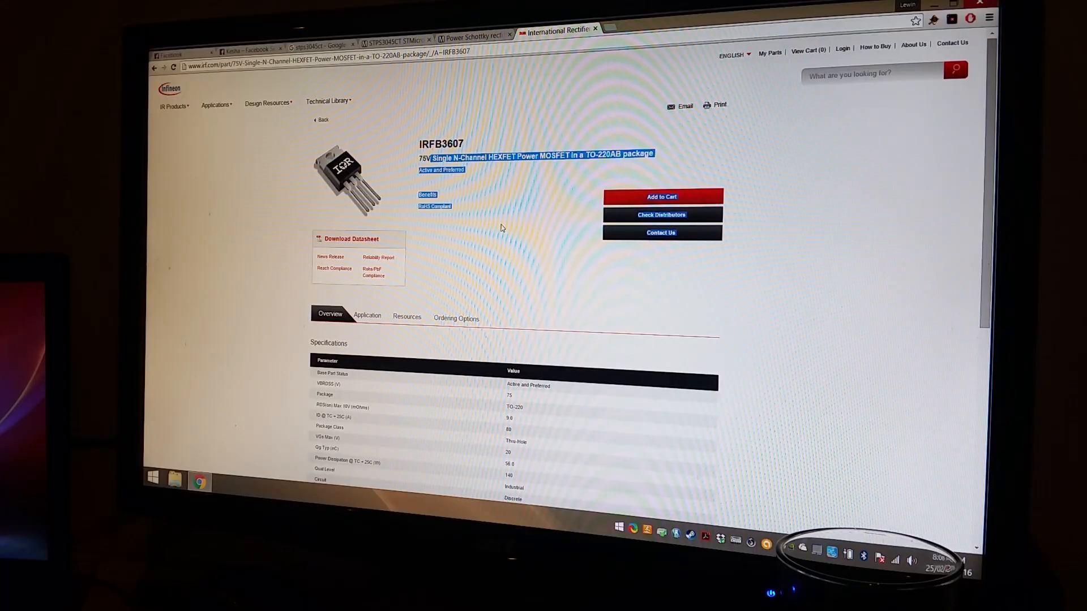
pyautogui.scroll(-3)
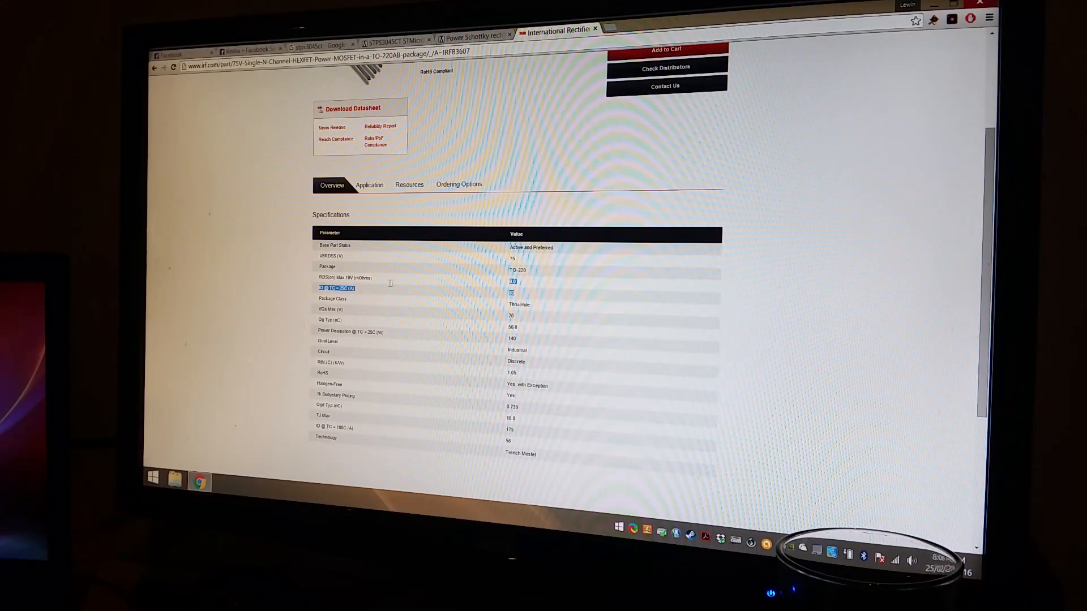